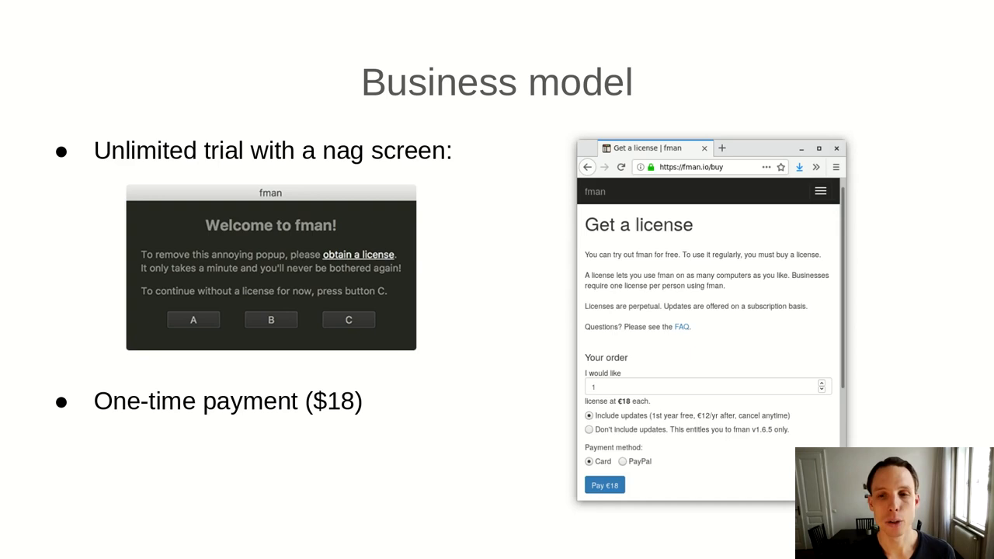
pyautogui.moveTo(728, 184)
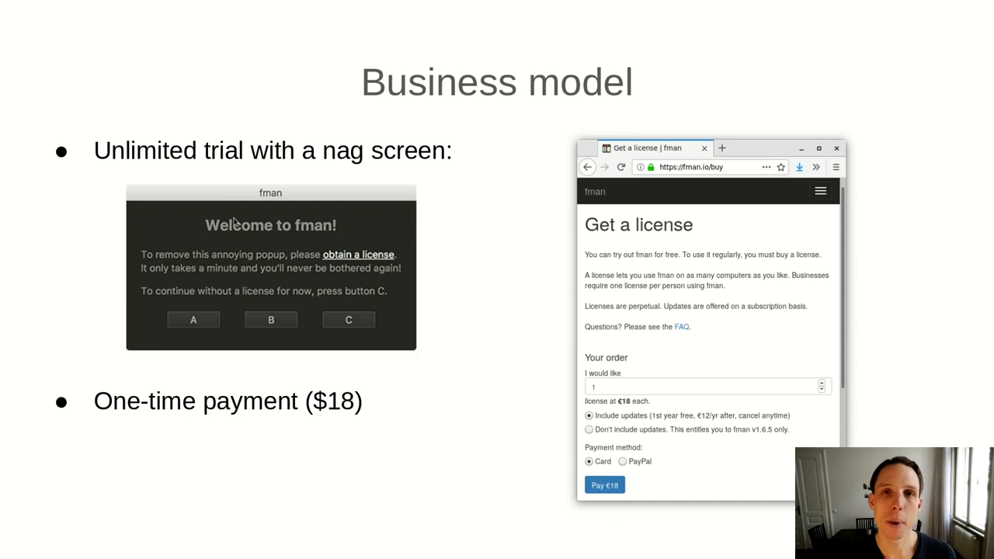
# Step: Advance to the 'fman's launch' slide with licenses sold, Product Hunt ranking and visitor numbers
pyautogui.press('Right')
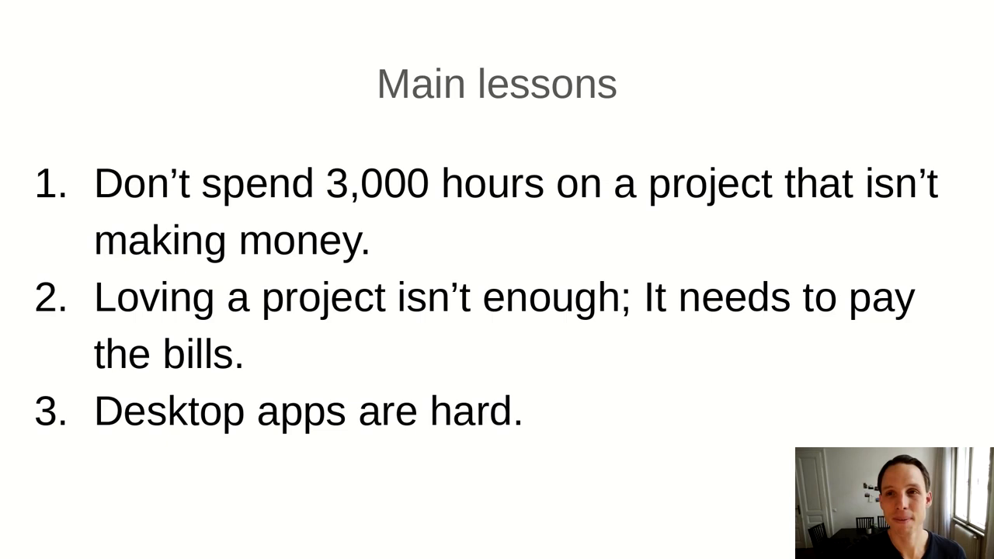
pyautogui.press('Right')
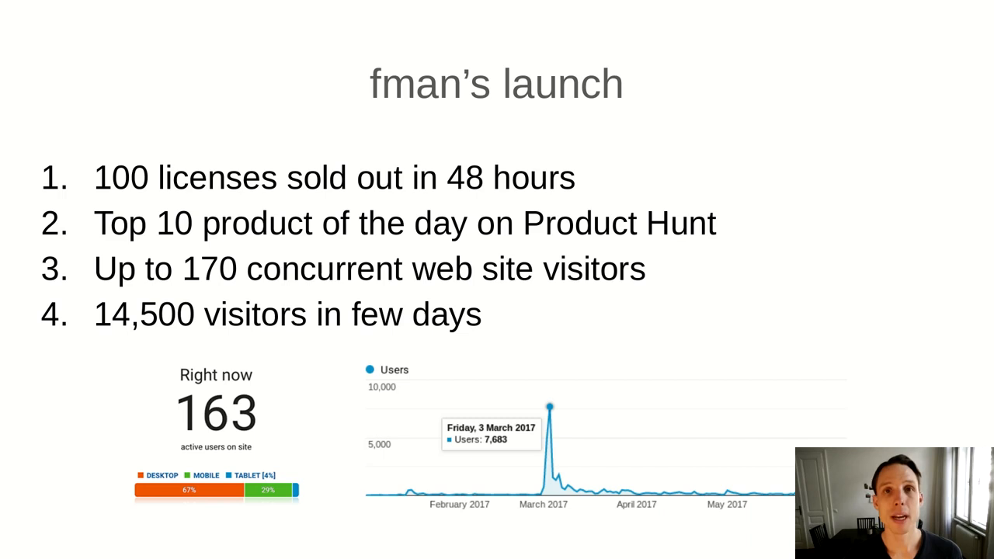
pyautogui.press('Right')
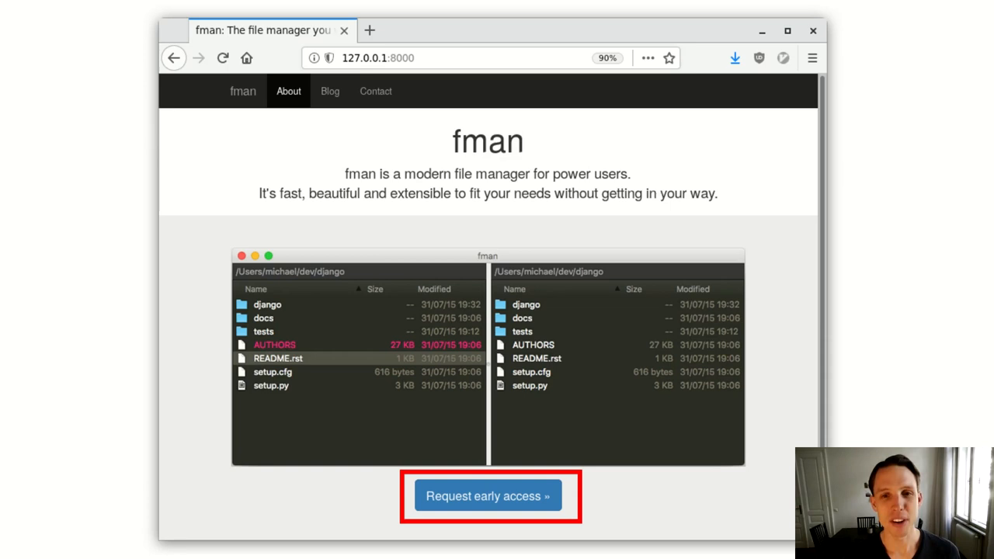
pyautogui.moveTo(716, 354)
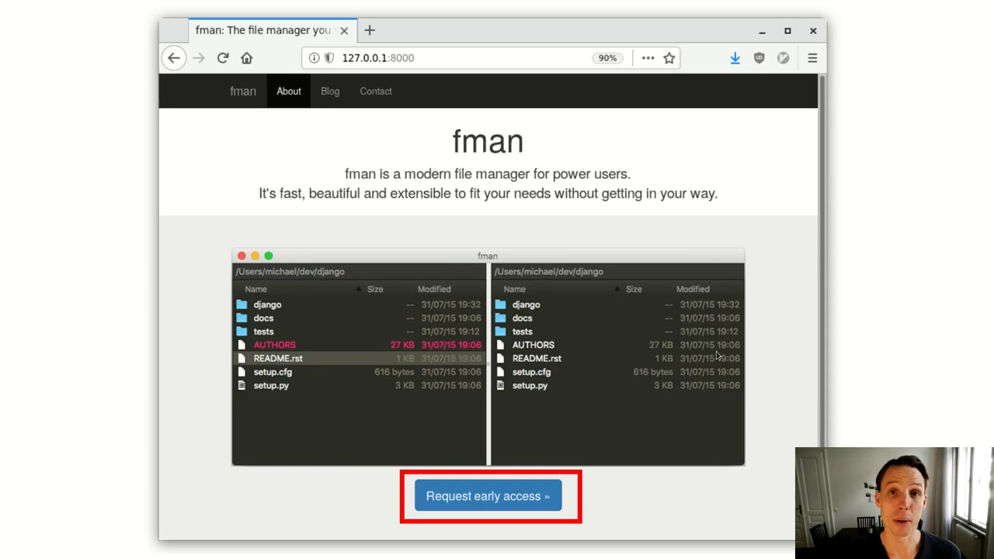
pyautogui.moveTo(423, 290)
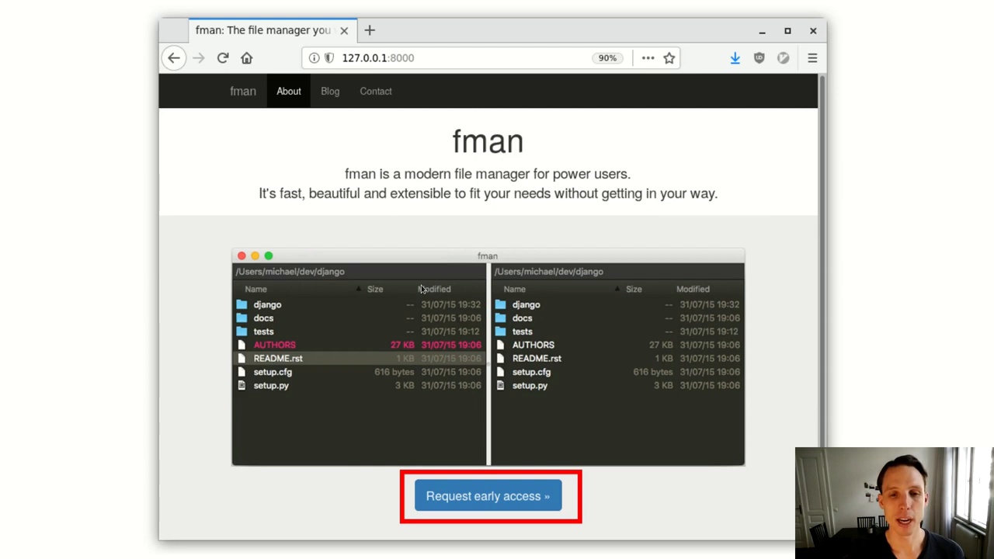
# Step: Show the fman landing page at 127.0.0.1:8000 with its Email/Submit early-access form, then head to the blog
pyautogui.click(488, 496)
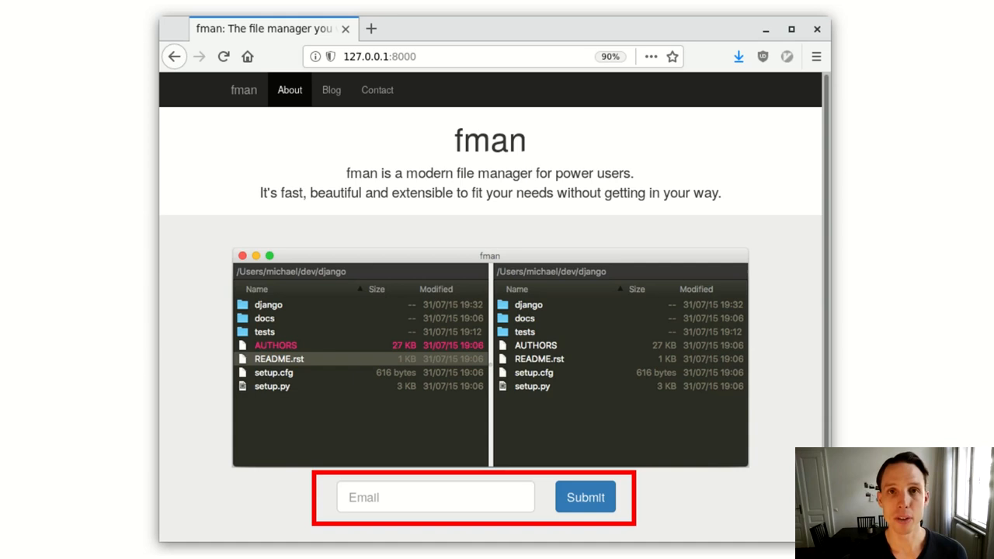
pyautogui.click(331, 89)
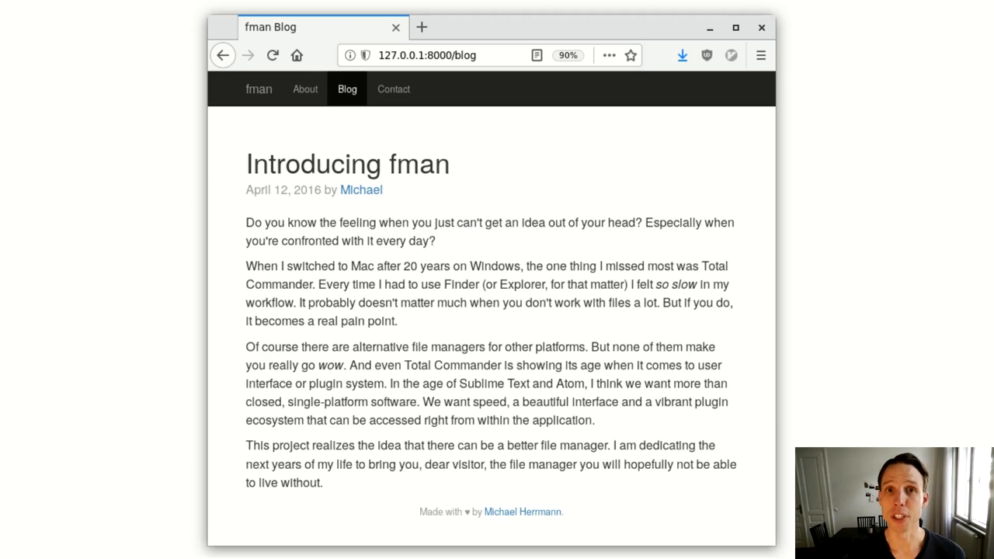
# Step: Scroll the fman Blog page to the 'Introducing fman' post
pyautogui.scroll(-3)
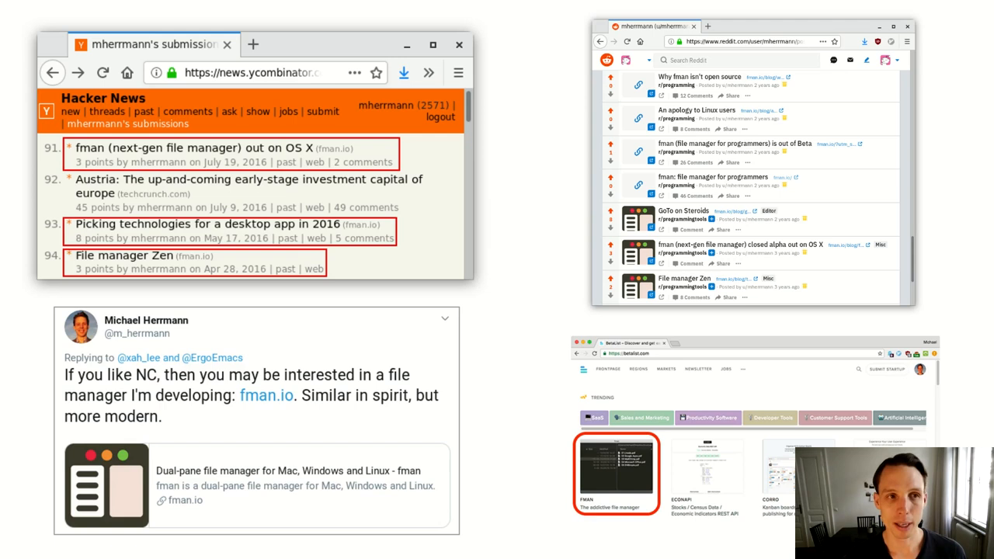
pyautogui.moveTo(368, 124)
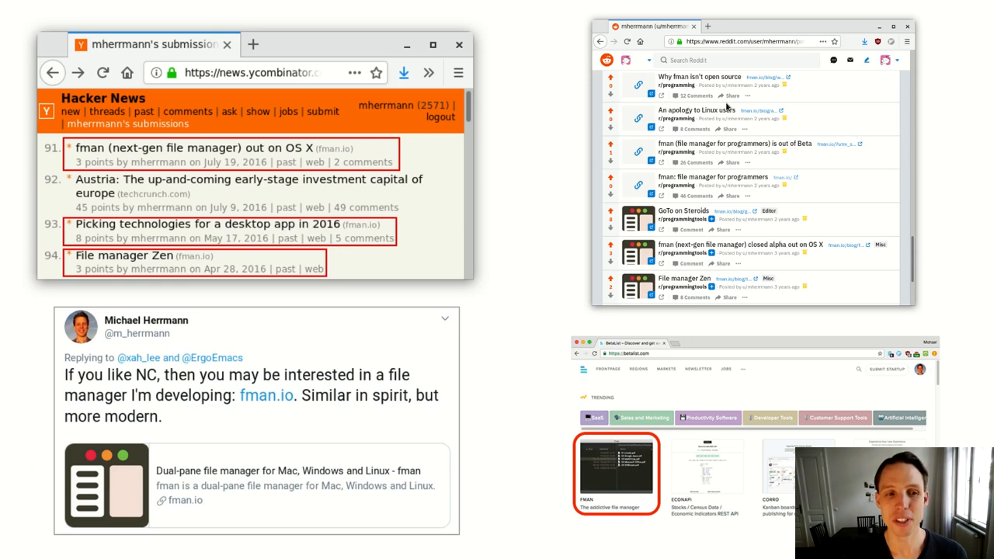
pyautogui.moveTo(158, 329)
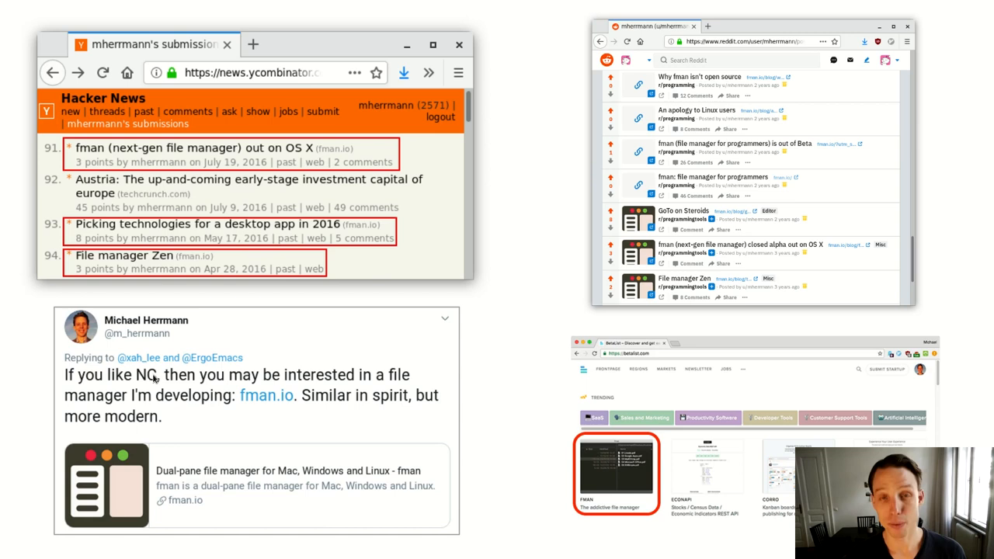
pyautogui.moveTo(156, 354)
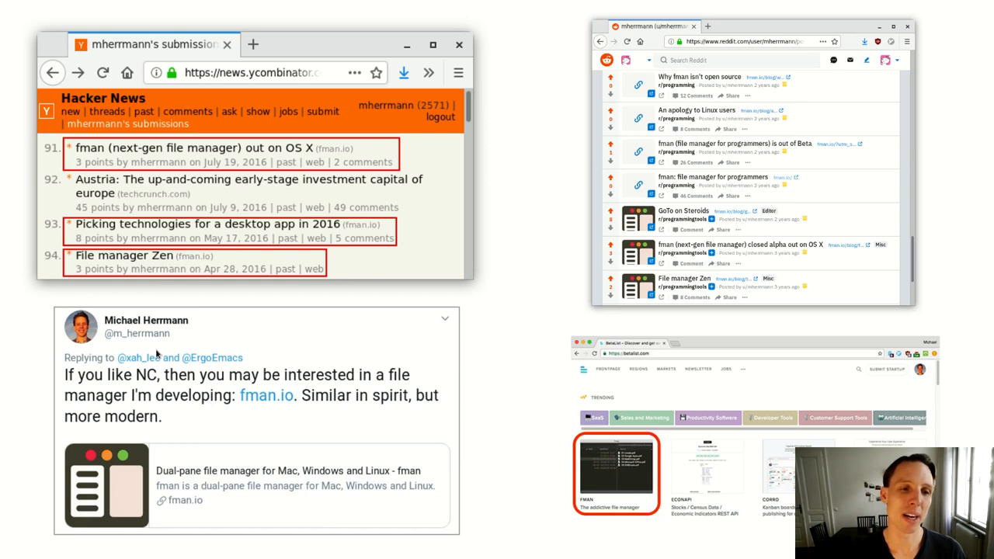
pyautogui.moveTo(316, 388)
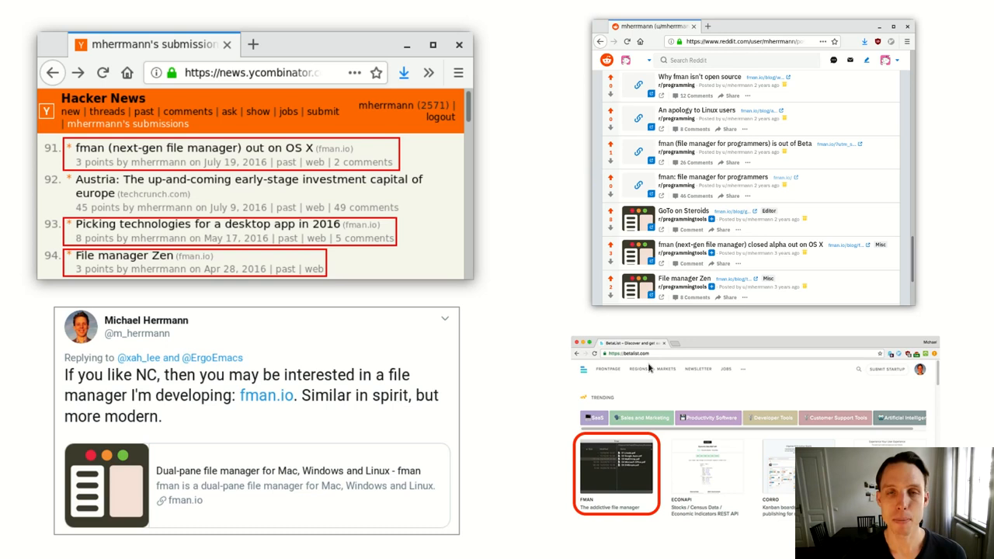
pyautogui.moveTo(770, 329)
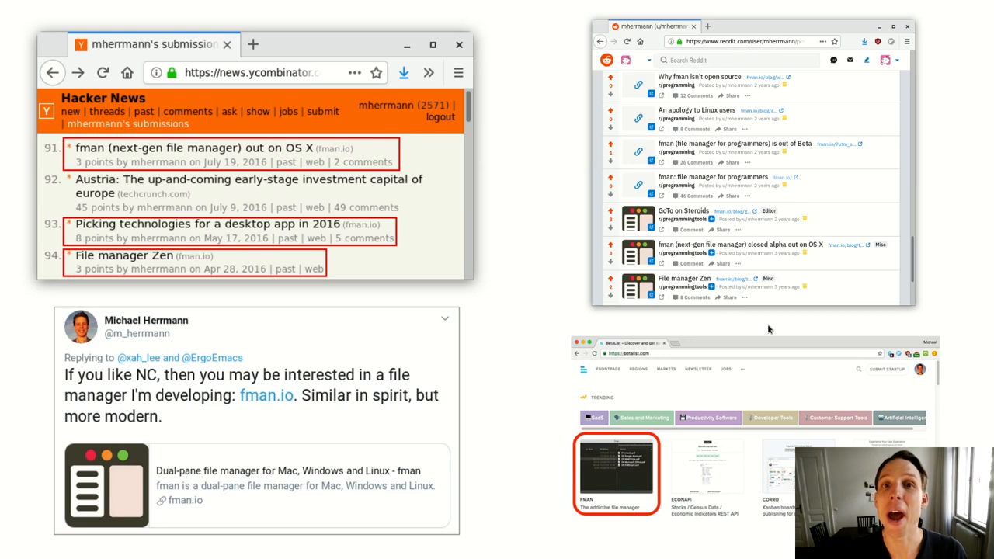
pyautogui.moveTo(714, 391)
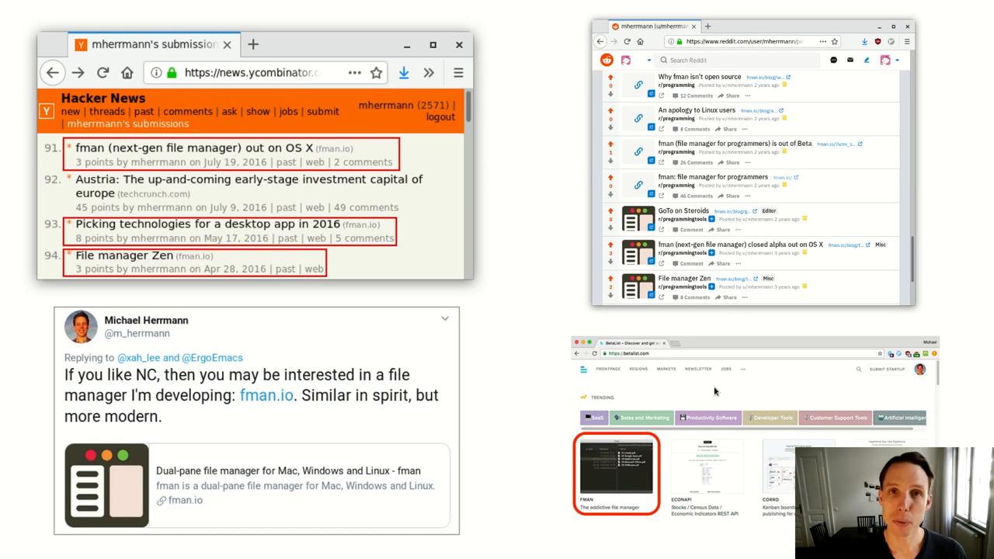
pyautogui.moveTo(668, 278)
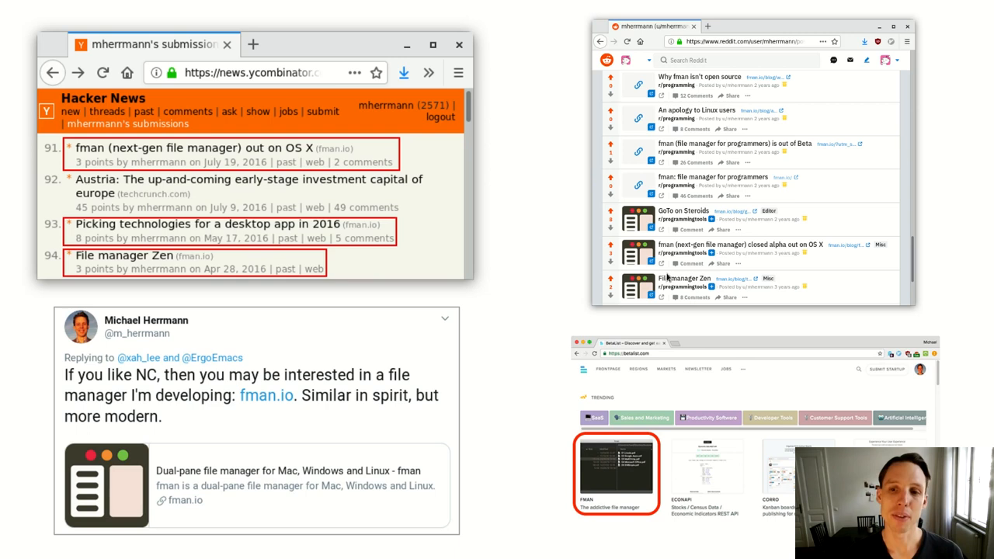
pyautogui.moveTo(708, 217)
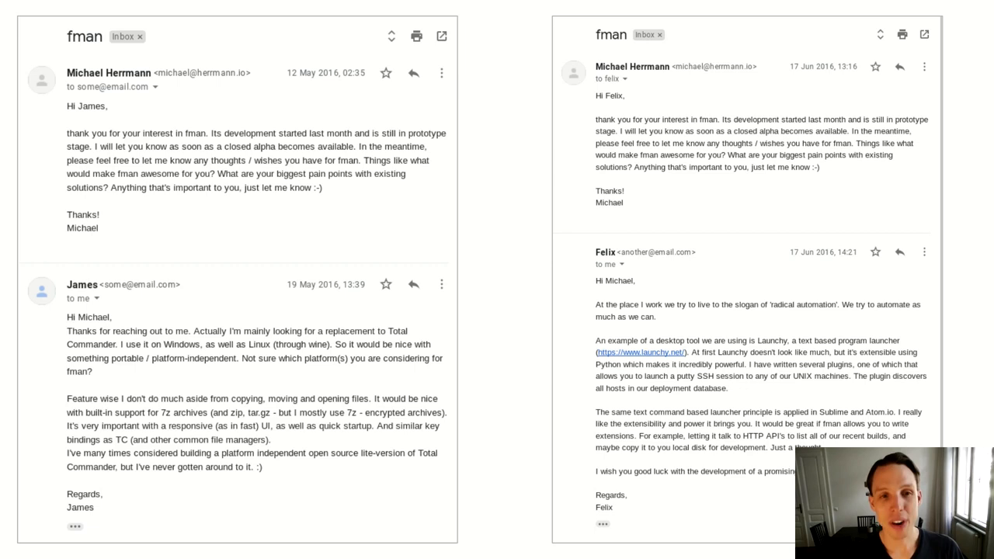
pyautogui.moveTo(434, 149)
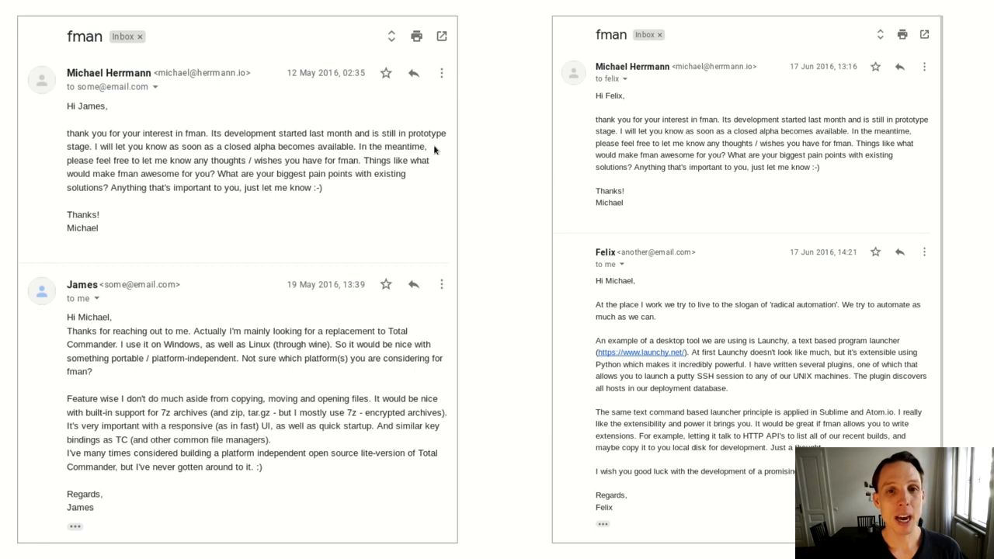
pyautogui.moveTo(99, 148)
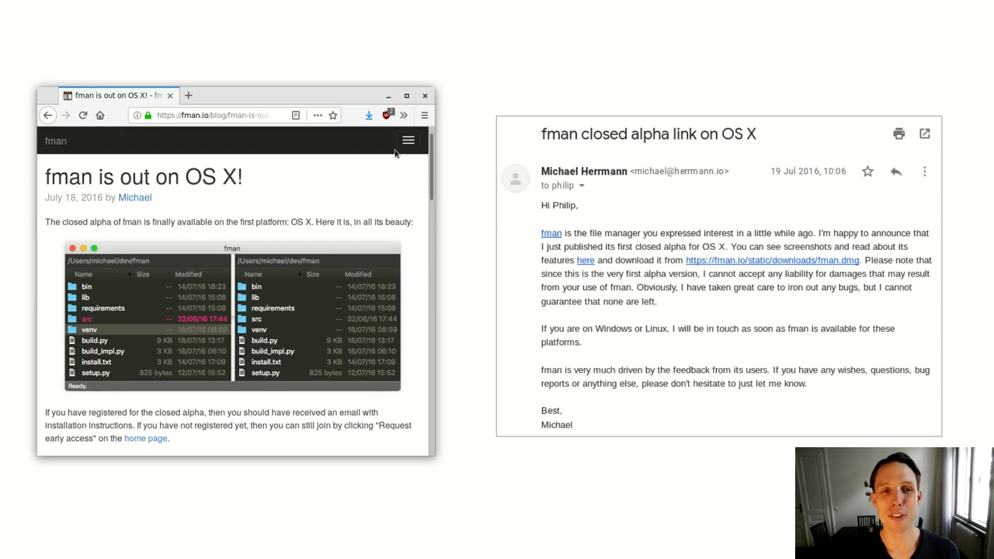
pyautogui.moveTo(728, 317)
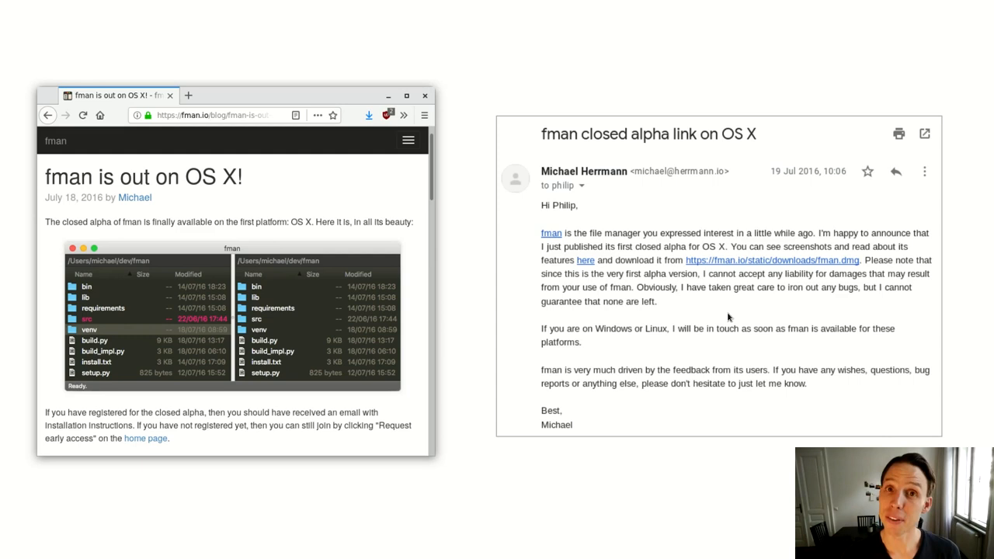